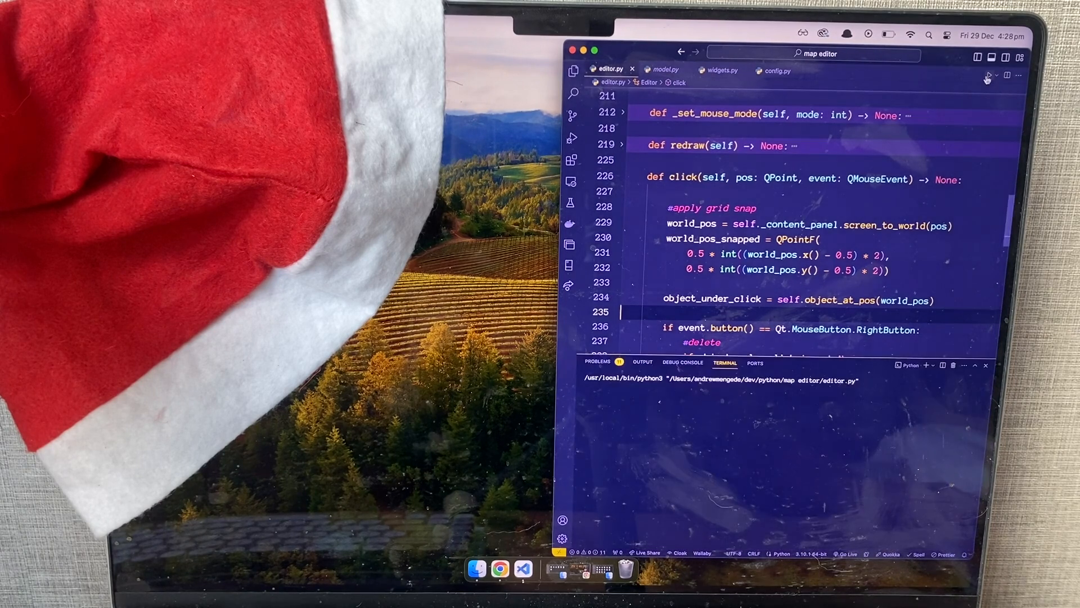
Run editor.py from VS Code to launch the Map Maker window with an empty grid
left_click(990, 75)
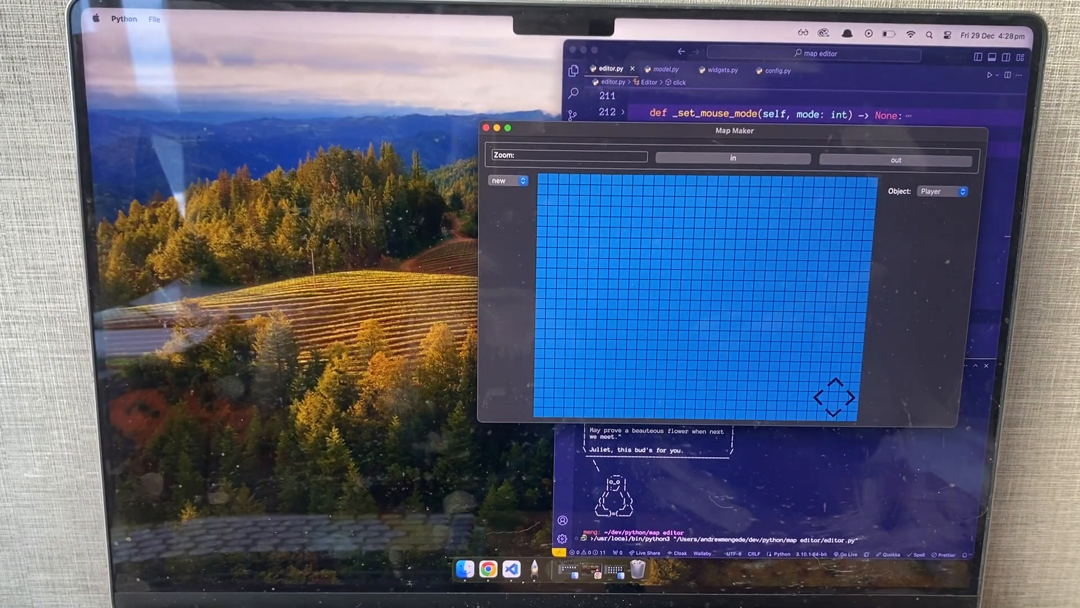
Load the test.txt level via File > Load so its platforms, blocks and player appear
left_click(153, 18)
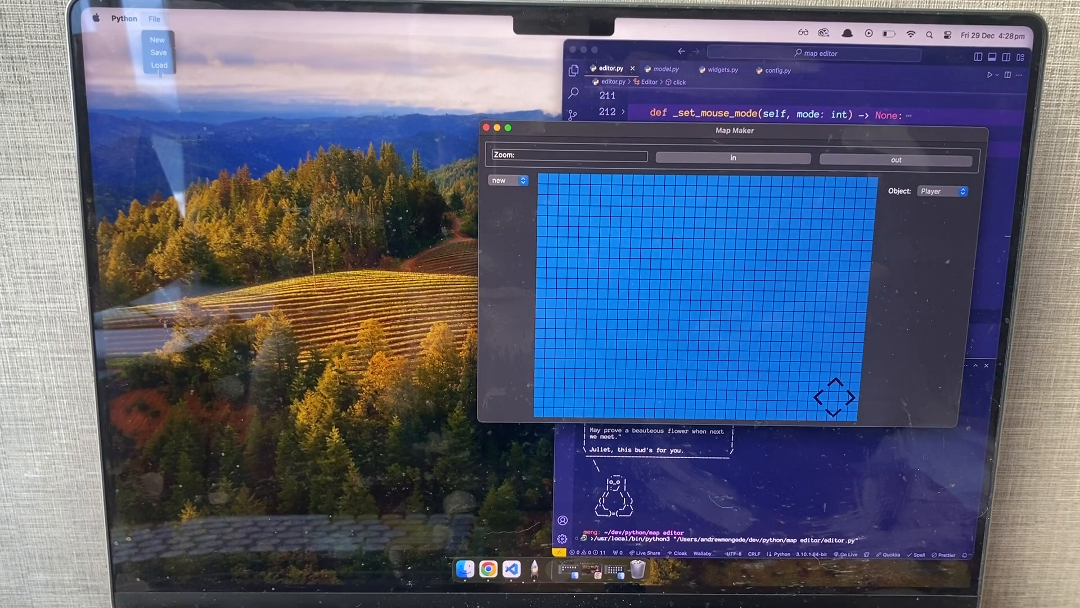
left_click(161, 65)
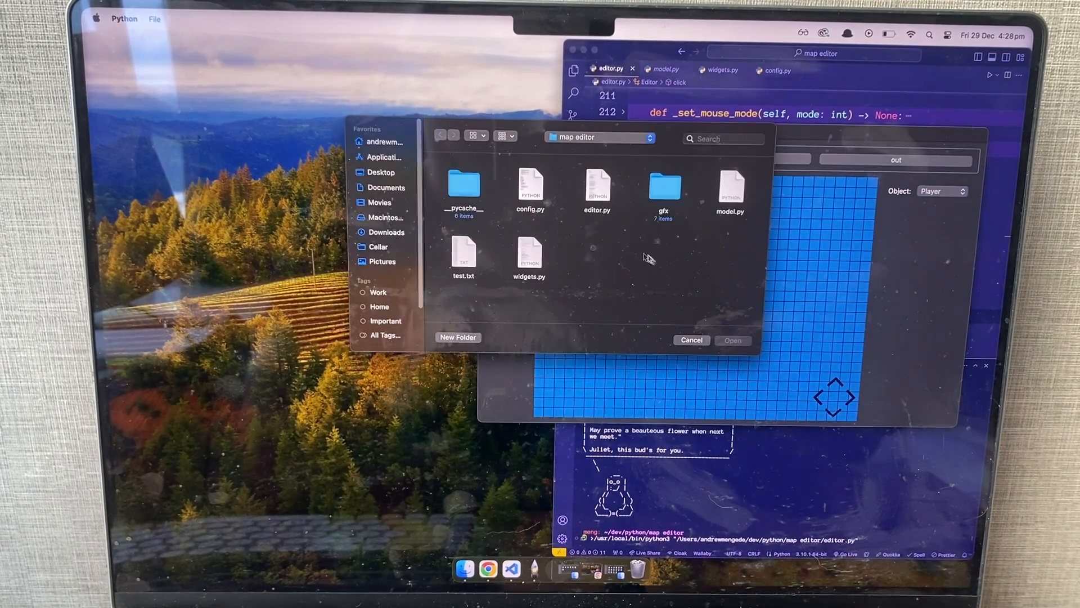
left_click(464, 254)
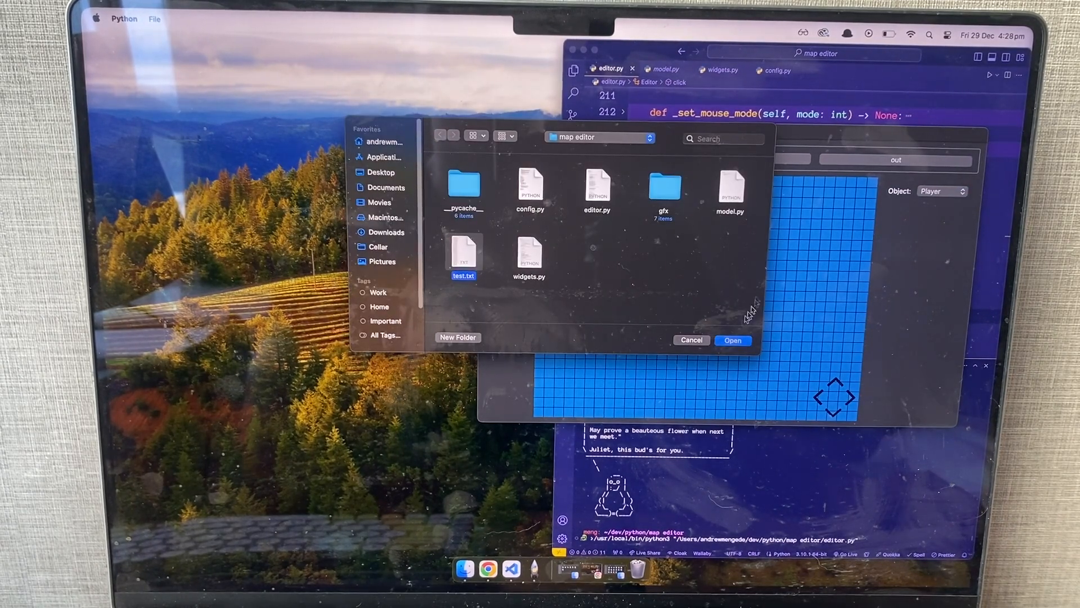
left_click(733, 340)
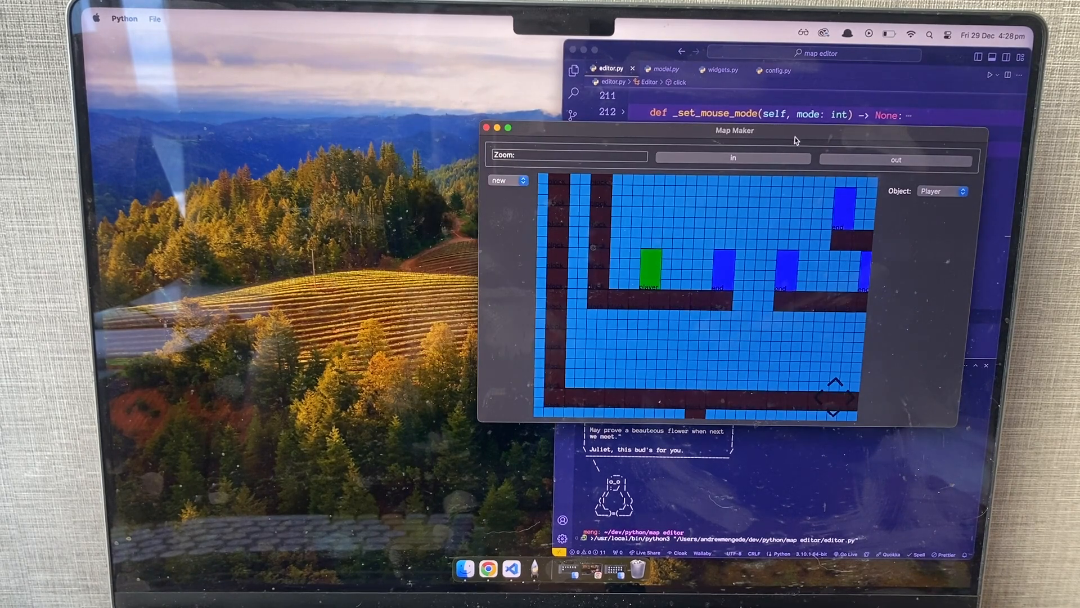
Move the window up-left and zoom out until the whole level layout fits the view
left_click_drag(733, 131, 611, 91)
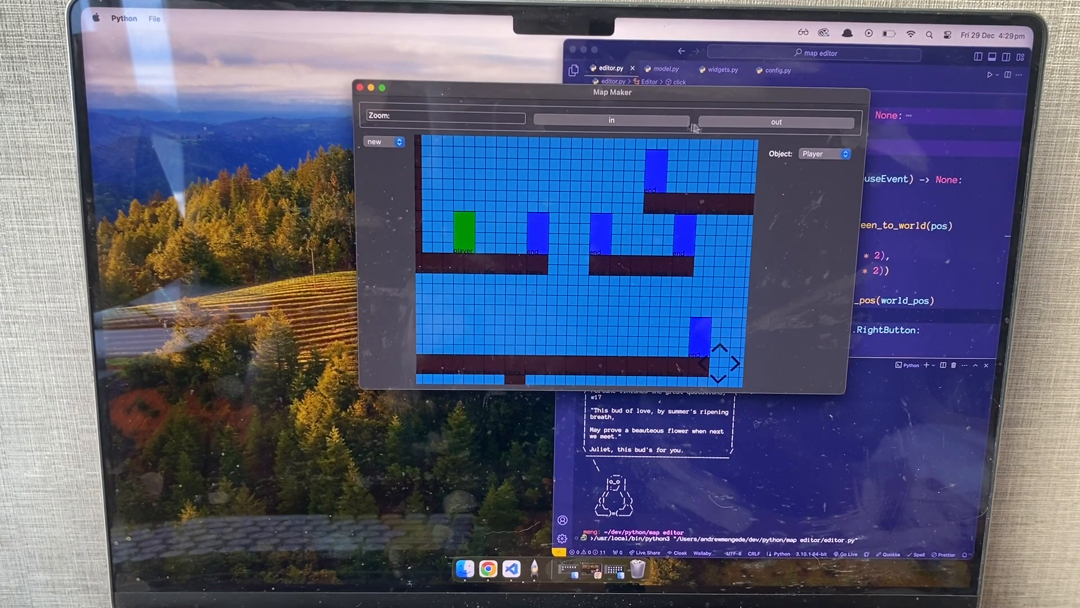
left_click(611, 120)
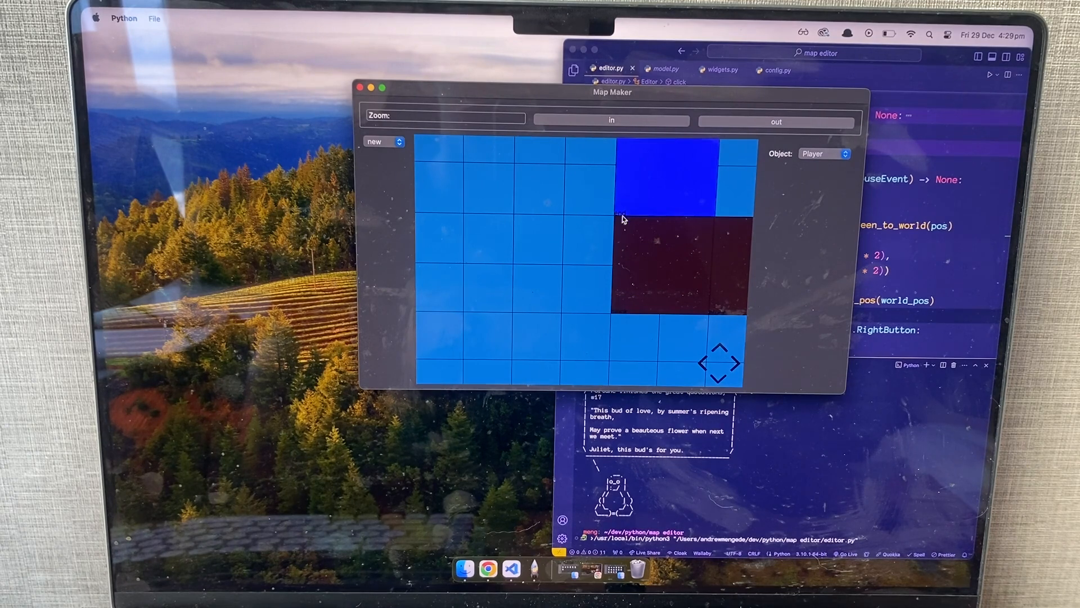
left_click(776, 122)
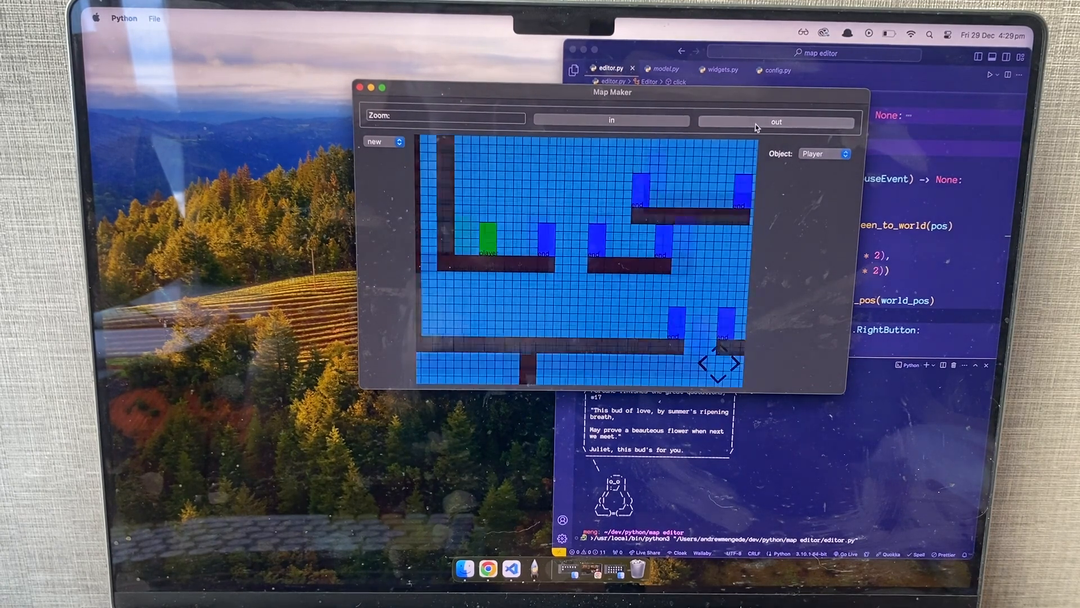
left_click(776, 121)
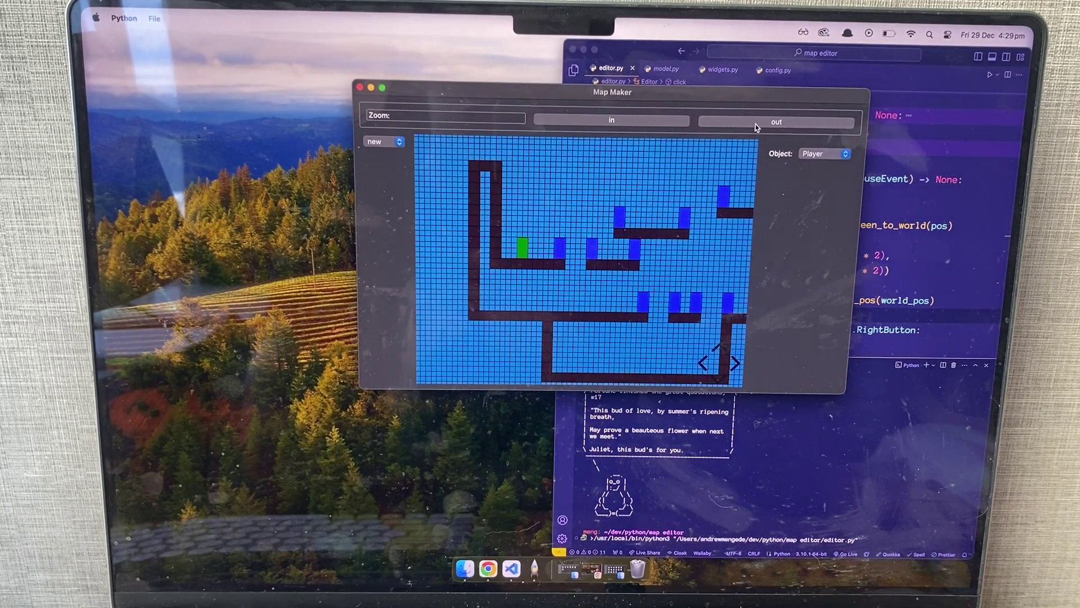
left_click(776, 122)
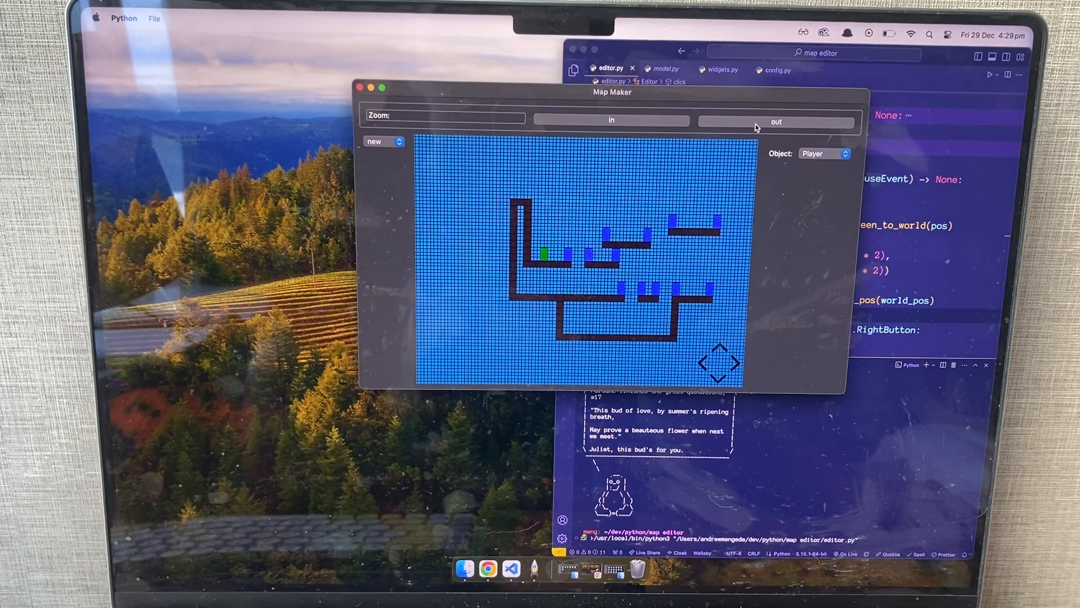
left_click(777, 122)
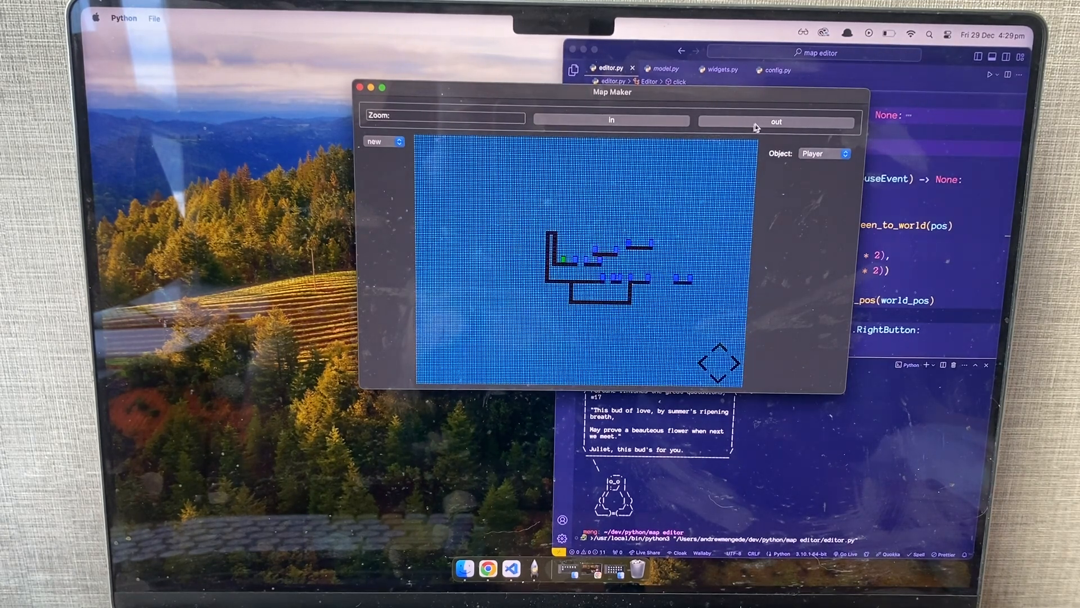
left_click(777, 121)
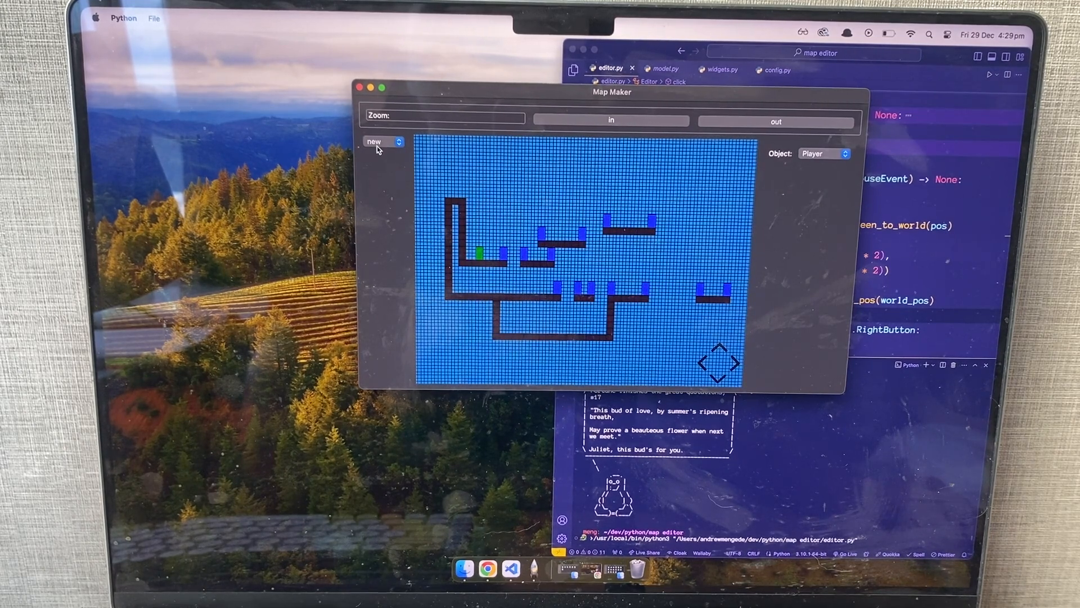
Select a platform tile beside the player and switch to edit mode to shift it
left_click(382, 142)
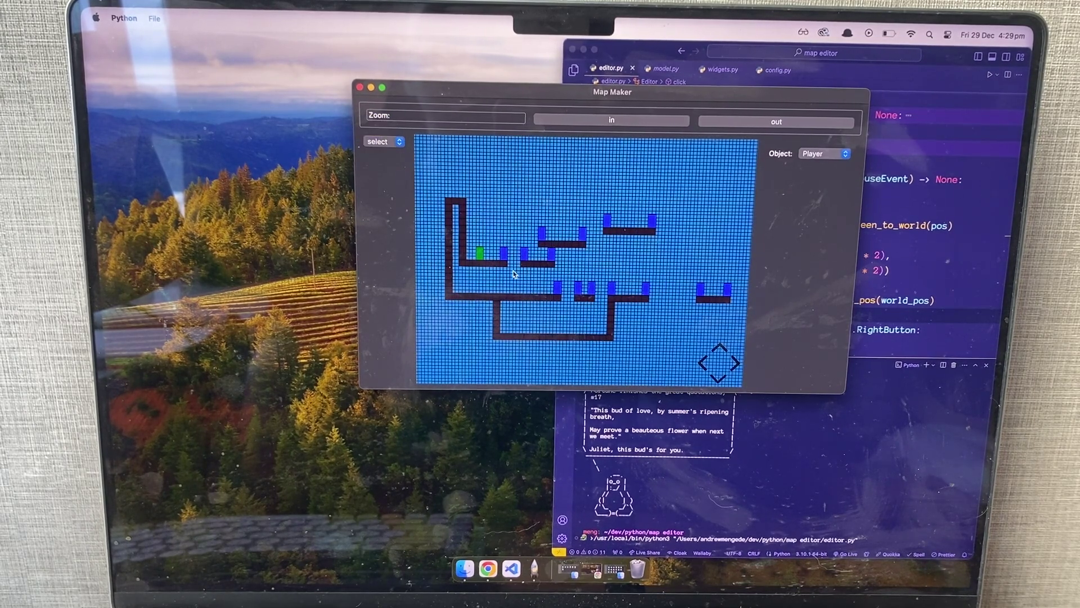
left_click(487, 262)
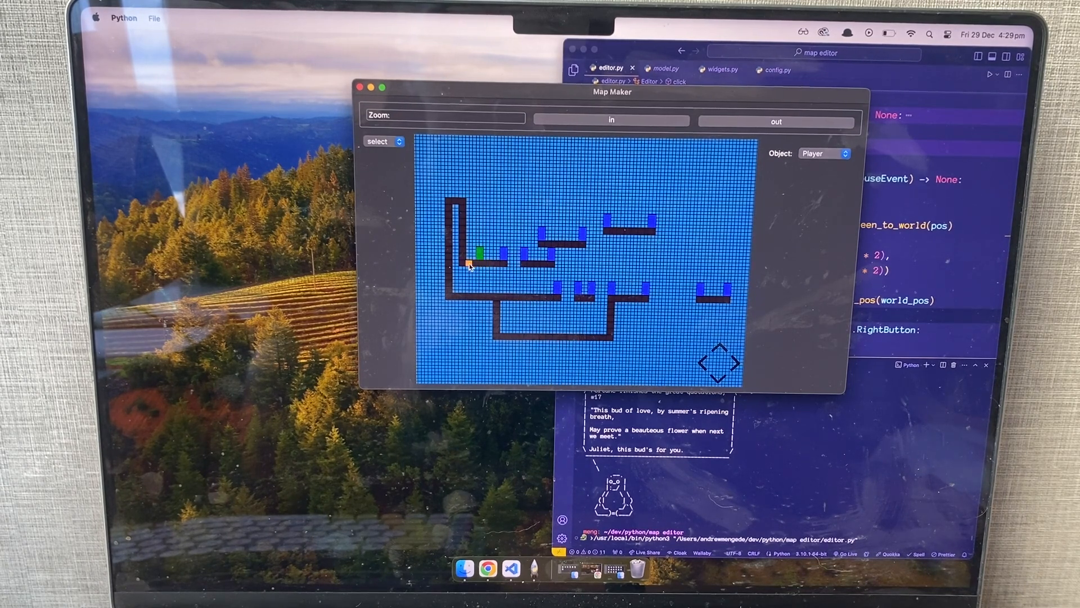
left_click(383, 141)
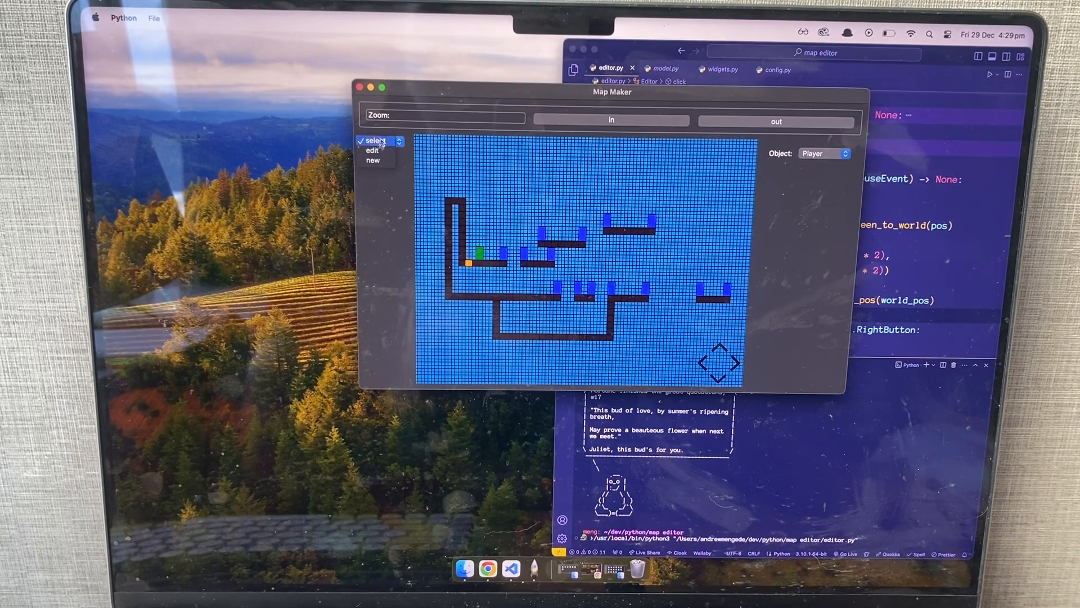
left_click(376, 151)
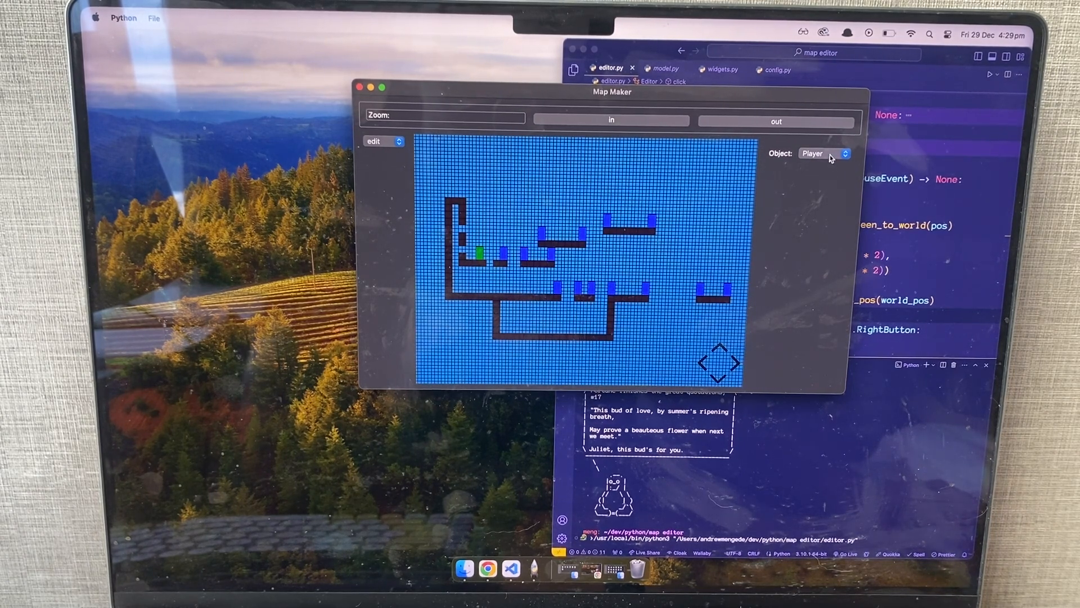
Place three Coin objects above the upper-right platform gap, then zoom back to the full map
left_click(823, 153)
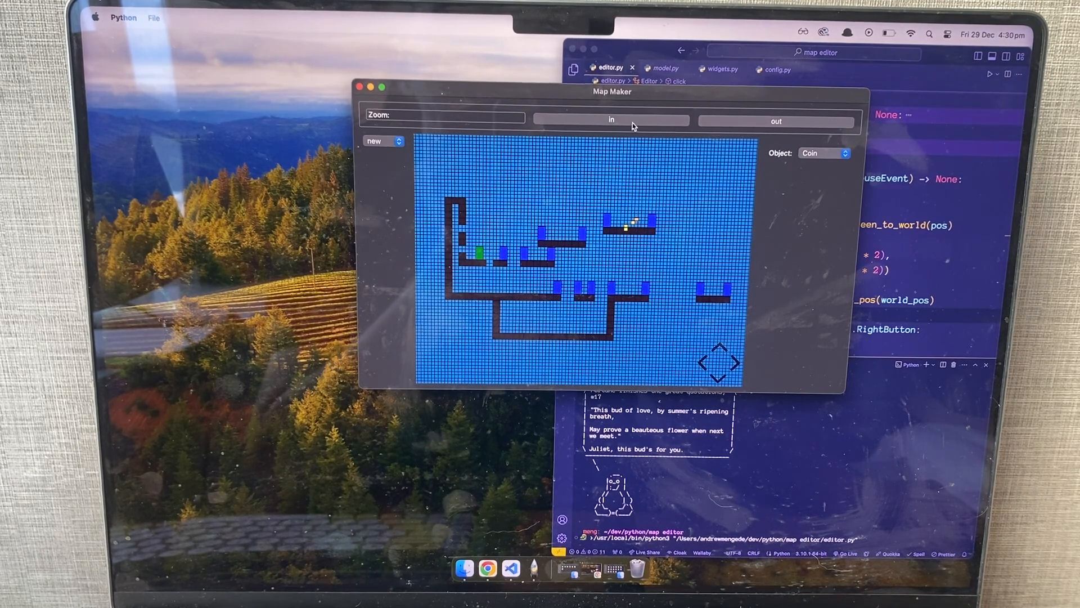
left_click(611, 119)
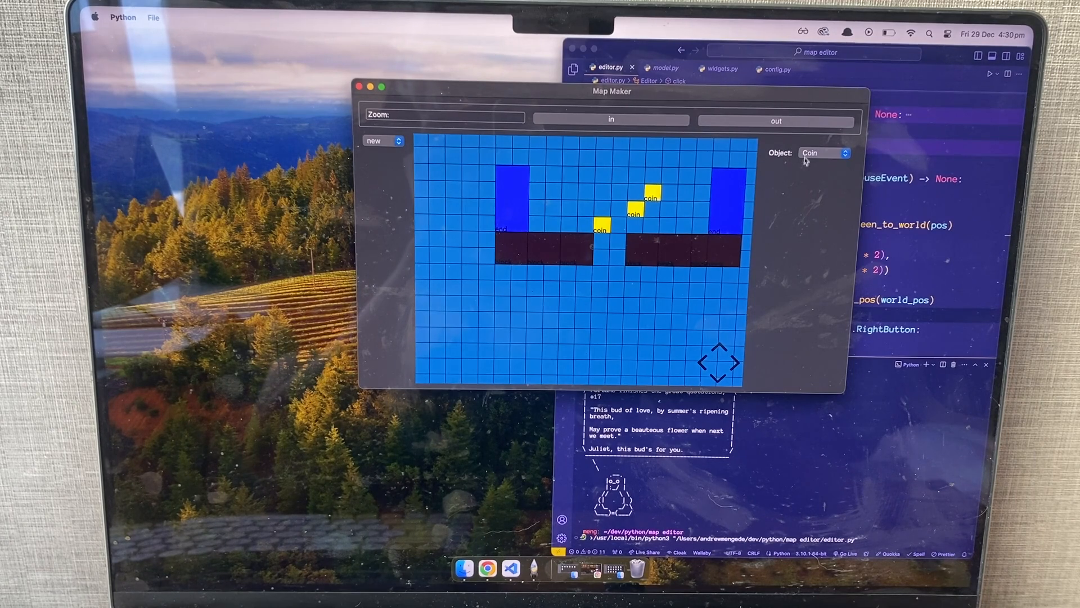
left_click(776, 122)
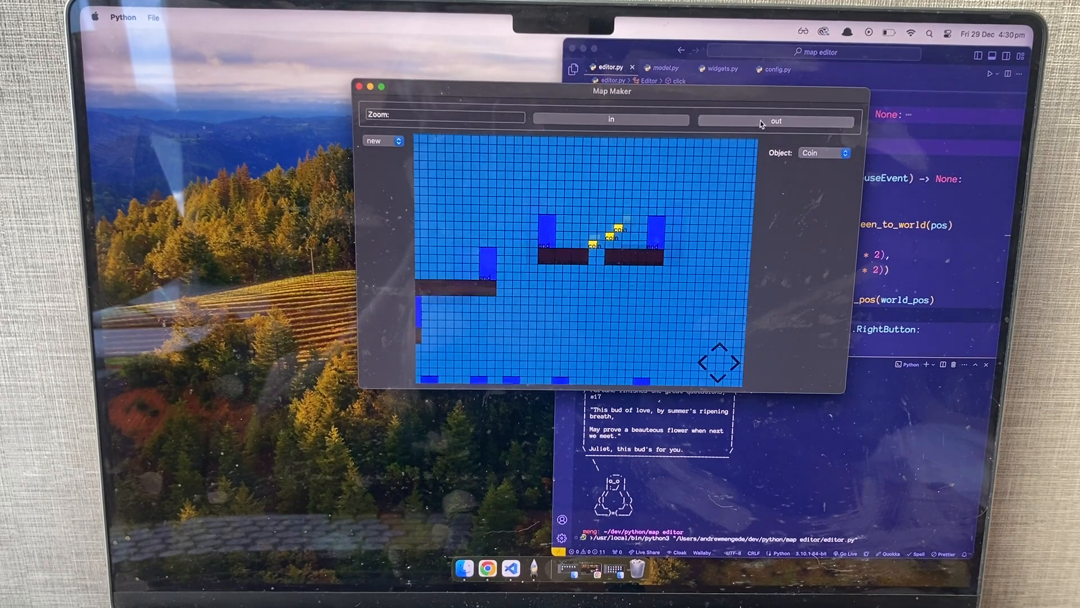
left_click(776, 120)
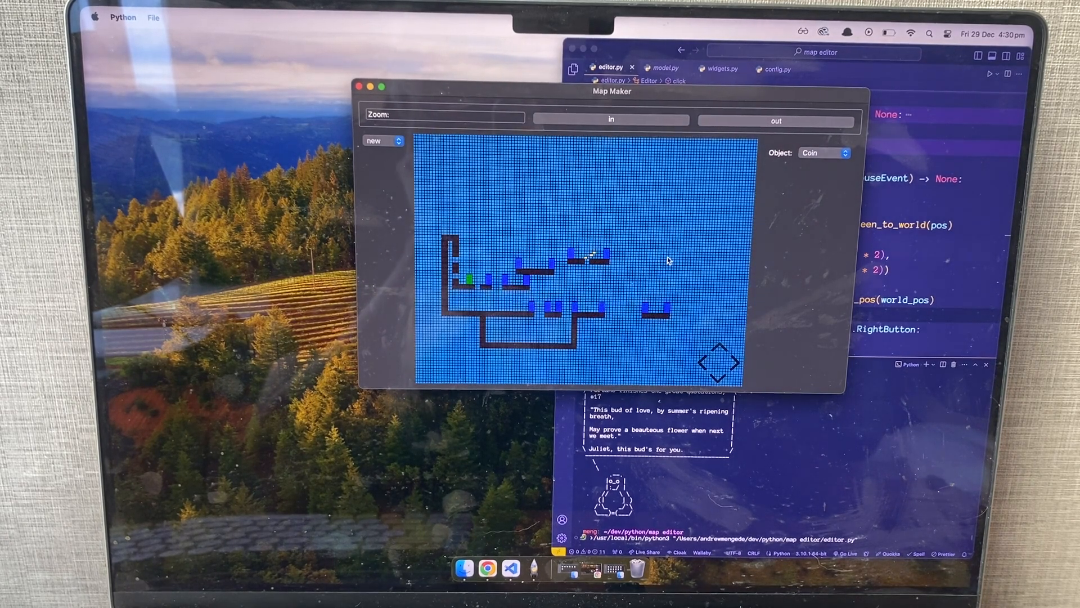